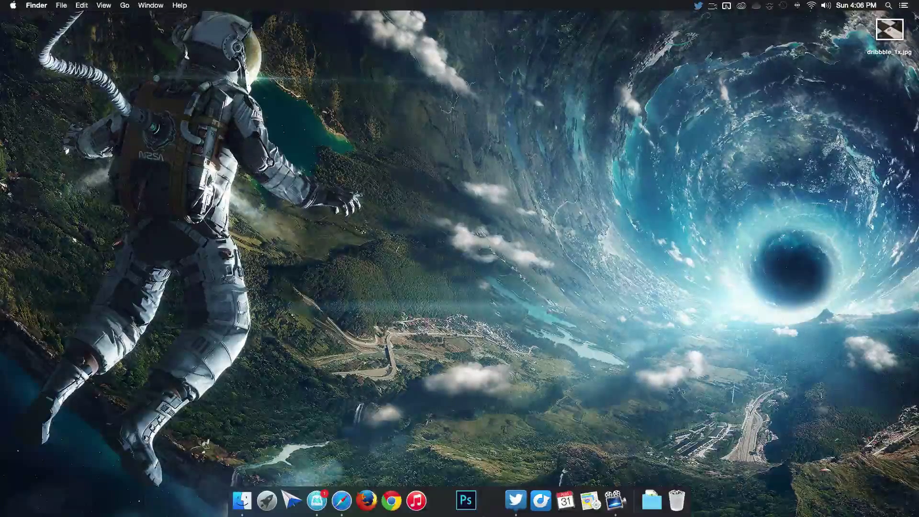
# Step: Launch Photoshop from the Dock and confirm deleting its saved settings file for a default start
pyautogui.click(466, 500)
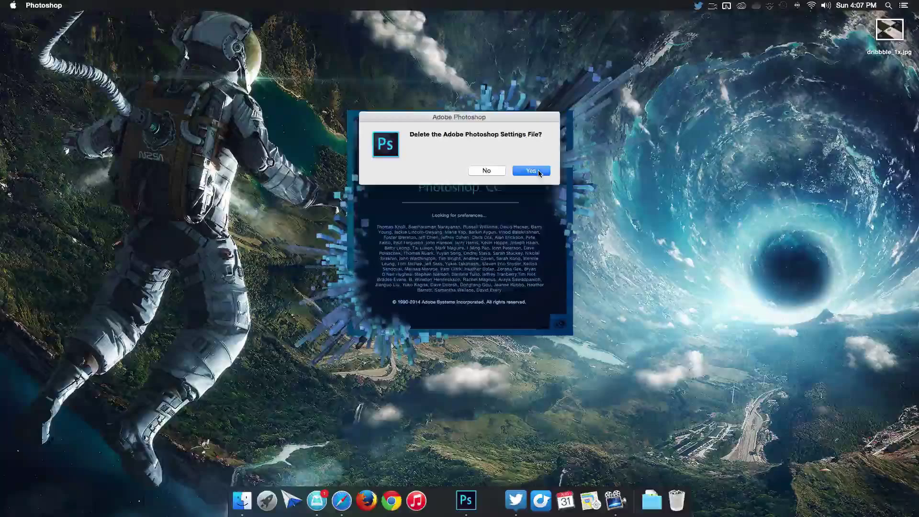
pyautogui.click(529, 170)
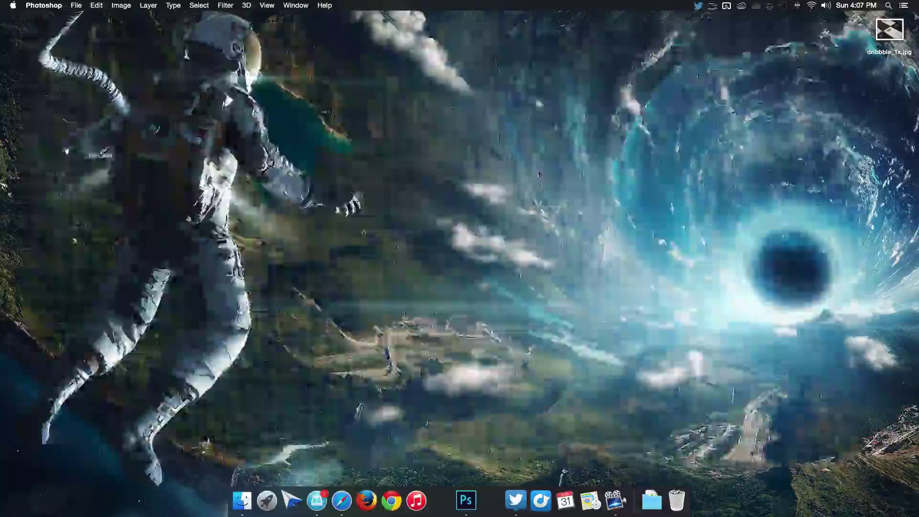
pyautogui.click(466, 500)
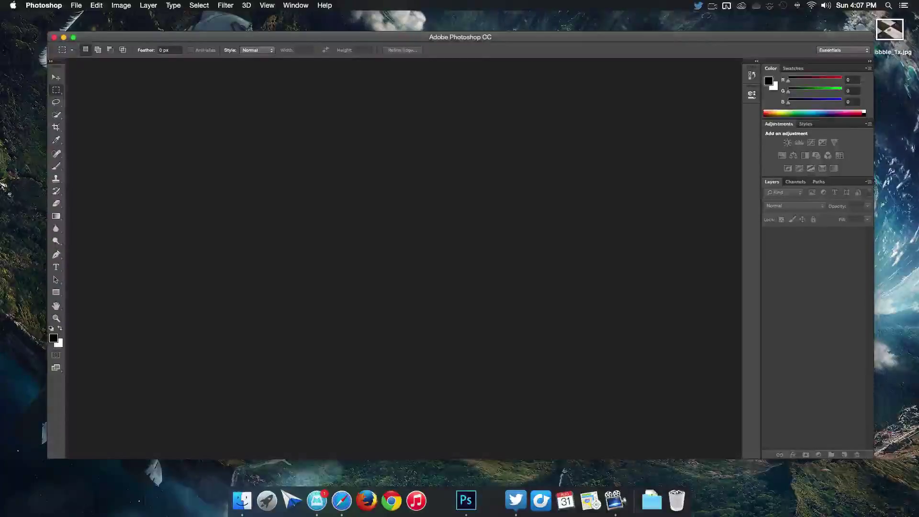
# Step: Turn off the Application Frame from the Window menu so panels float over the desktop
pyautogui.click(296, 6)
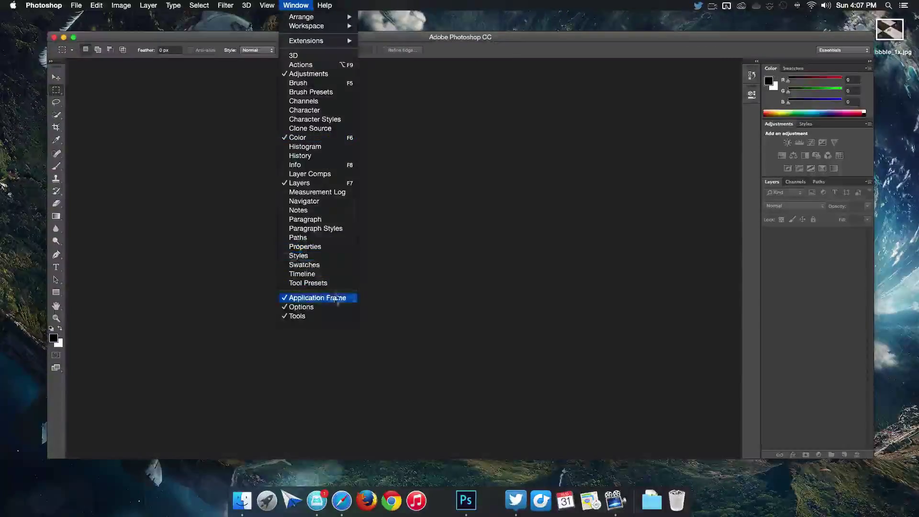
pyautogui.click(317, 297)
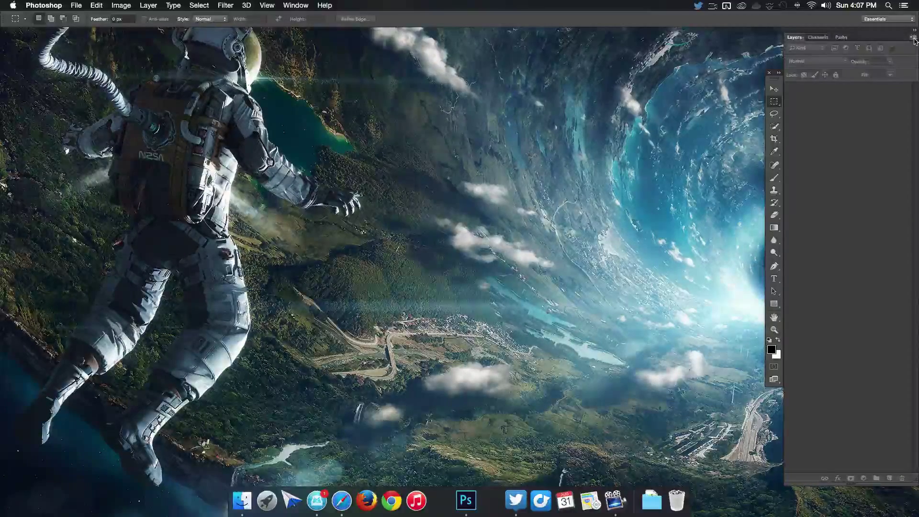
# Step: Peek at the Layers panel options, then create a new test document and centre its window
pyautogui.click(912, 41)
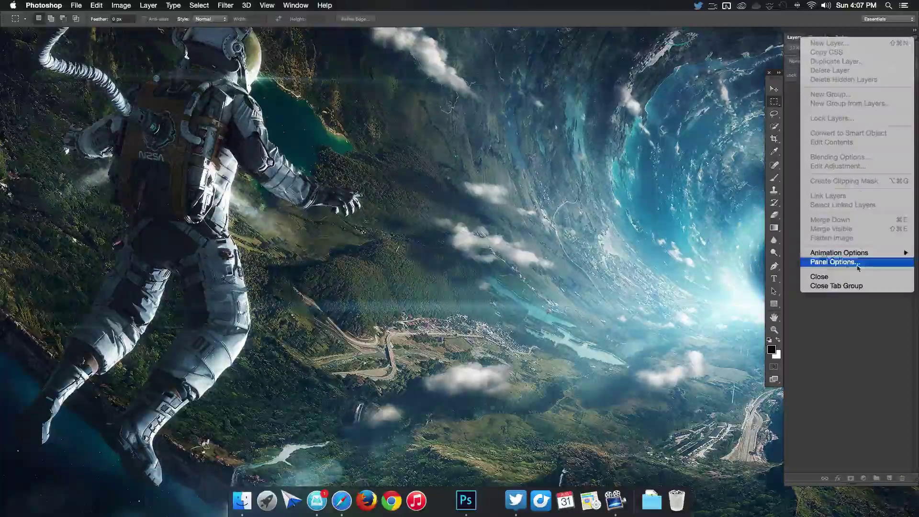
pyautogui.click(833, 262)
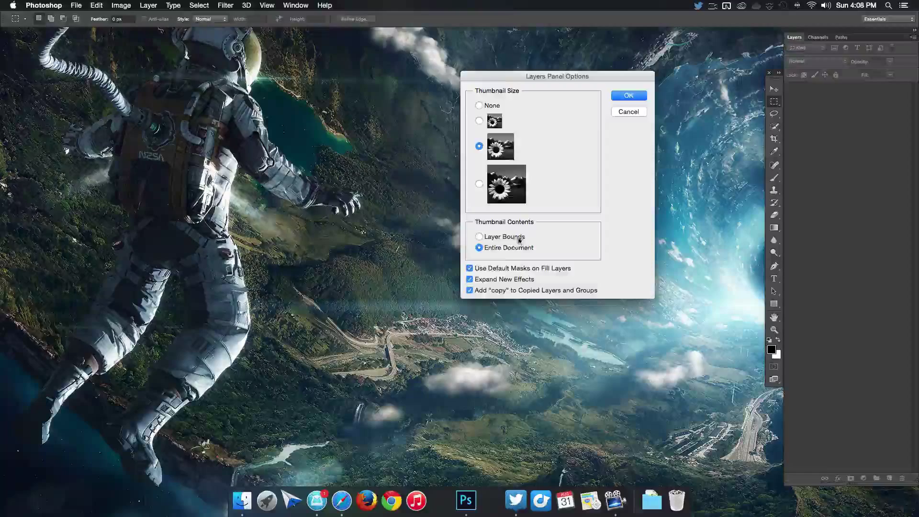
pyautogui.click(628, 95)
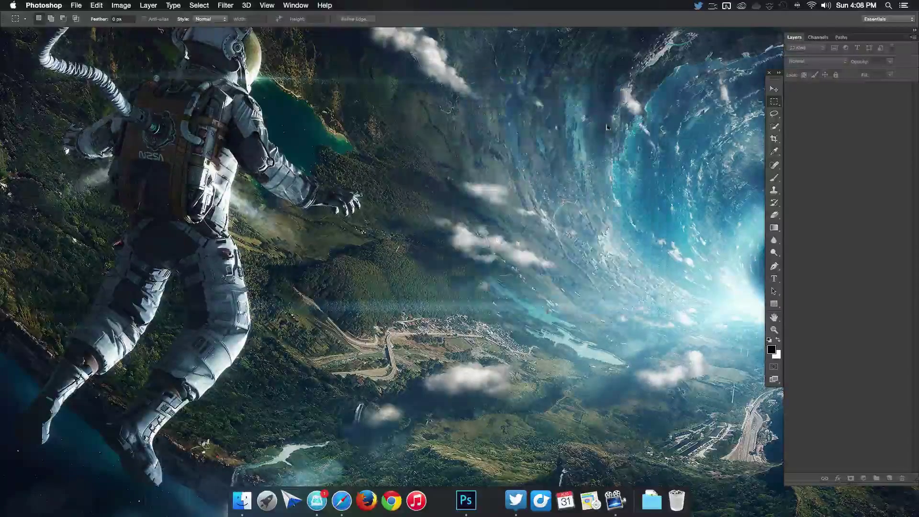
pyautogui.click(76, 6)
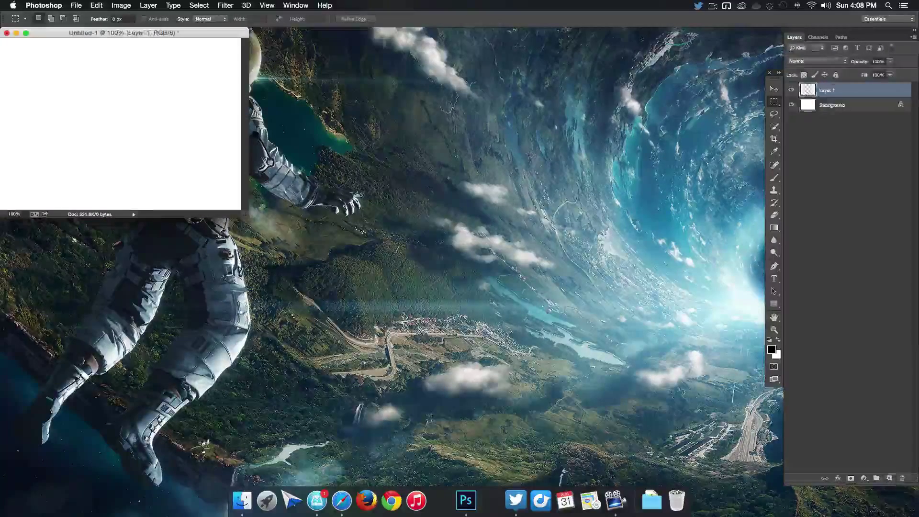
pyautogui.moveTo(121, 33); pyautogui.dragTo(434, 110)
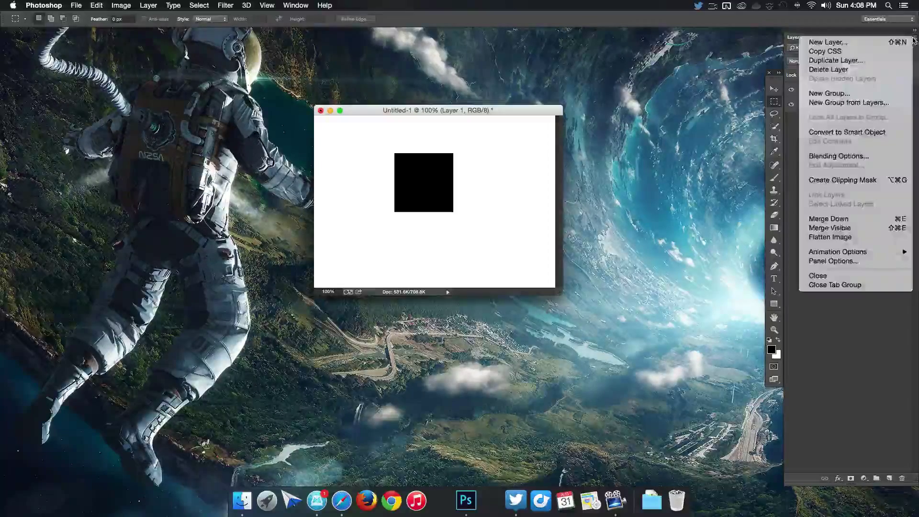
pyautogui.moveTo(829, 228)
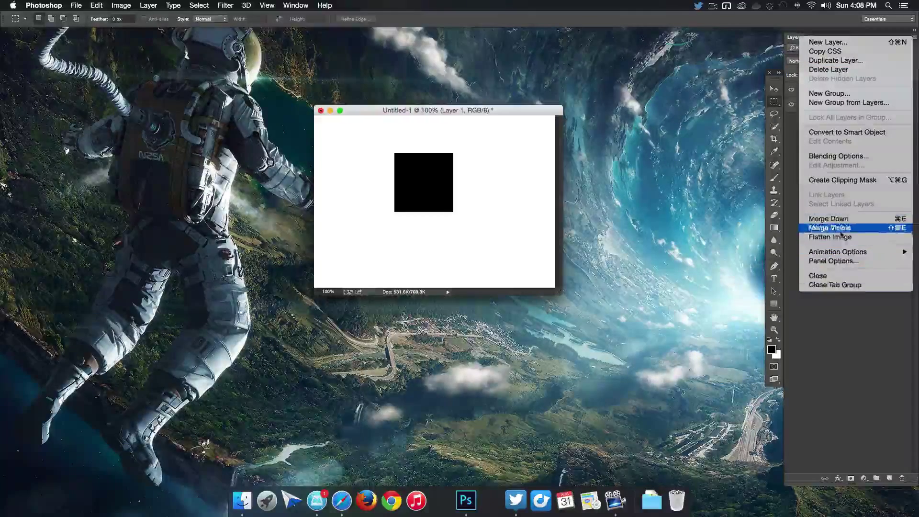
pyautogui.moveTo(837, 271)
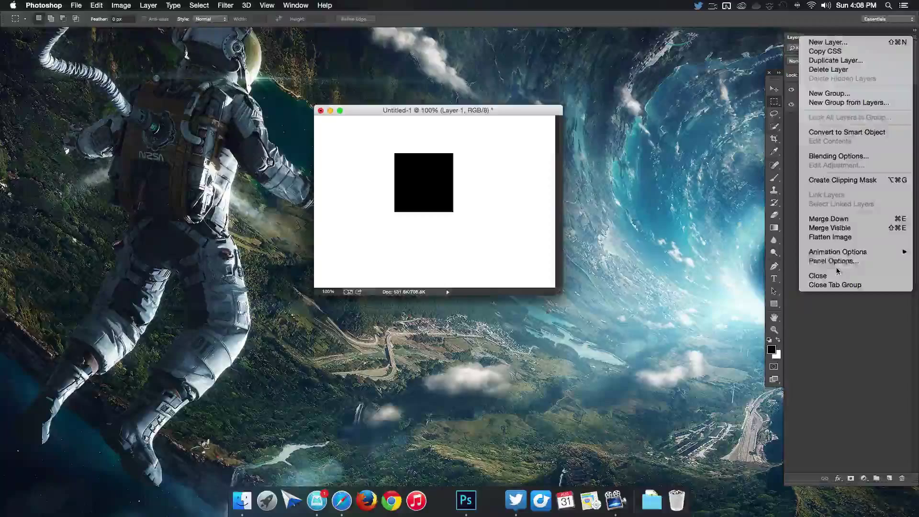
# Step: Set layer thumbnails to medium size cropped to Layer Bounds, with Expand New Effects off
pyautogui.click(832, 260)
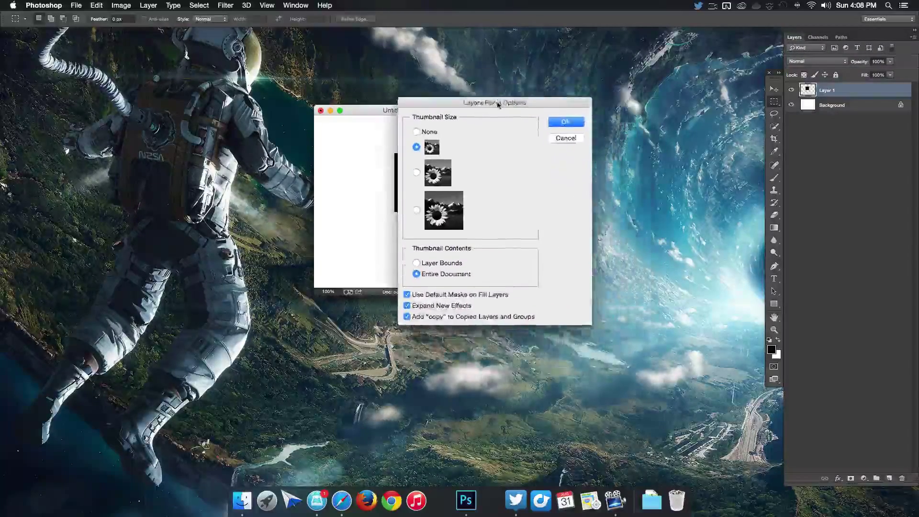
pyautogui.click(416, 170)
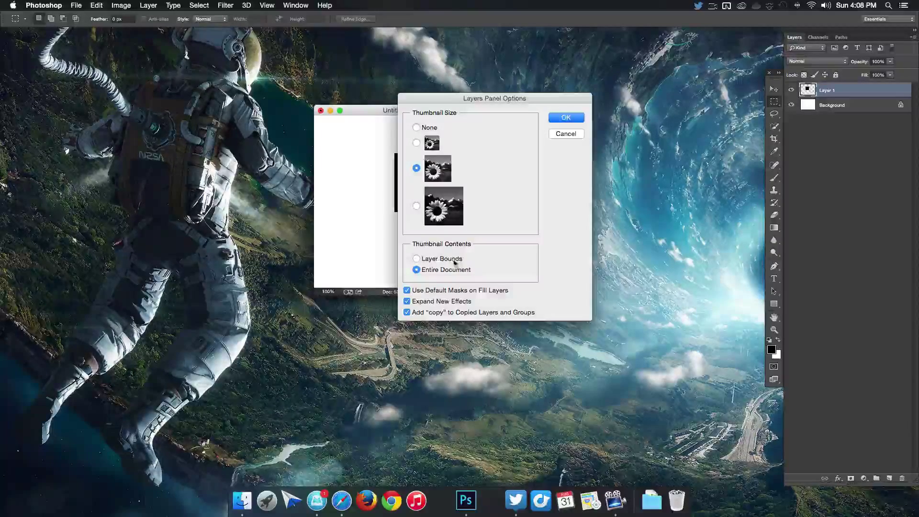
pyautogui.click(416, 258)
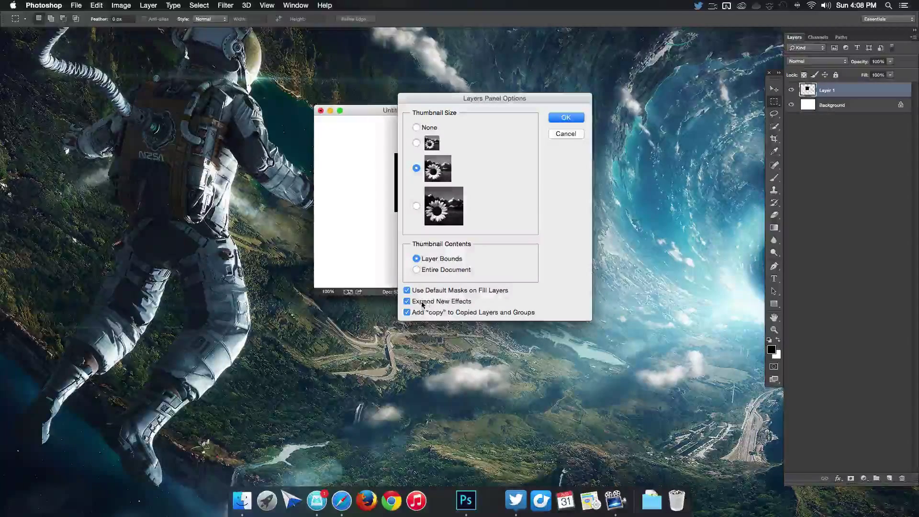
pyautogui.click(408, 301)
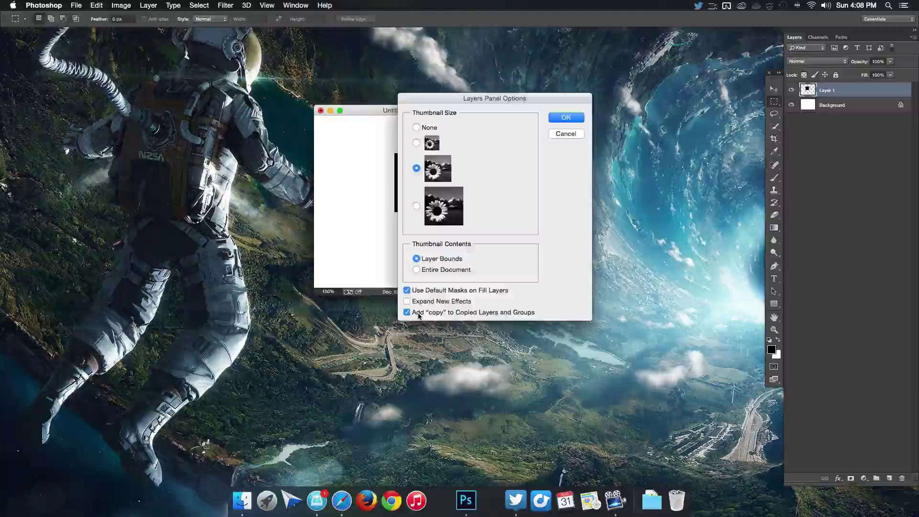
pyautogui.moveTo(418, 315)
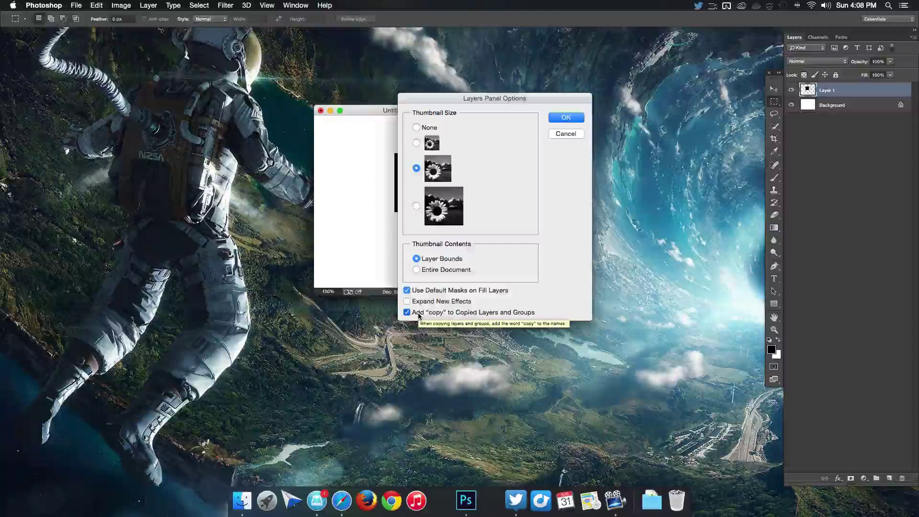
pyautogui.click(564, 117)
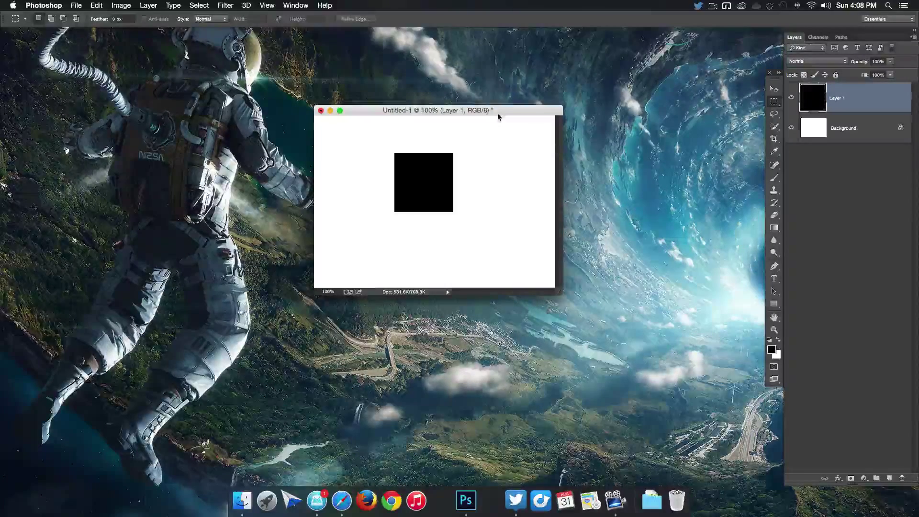
pyautogui.moveTo(202, 67)
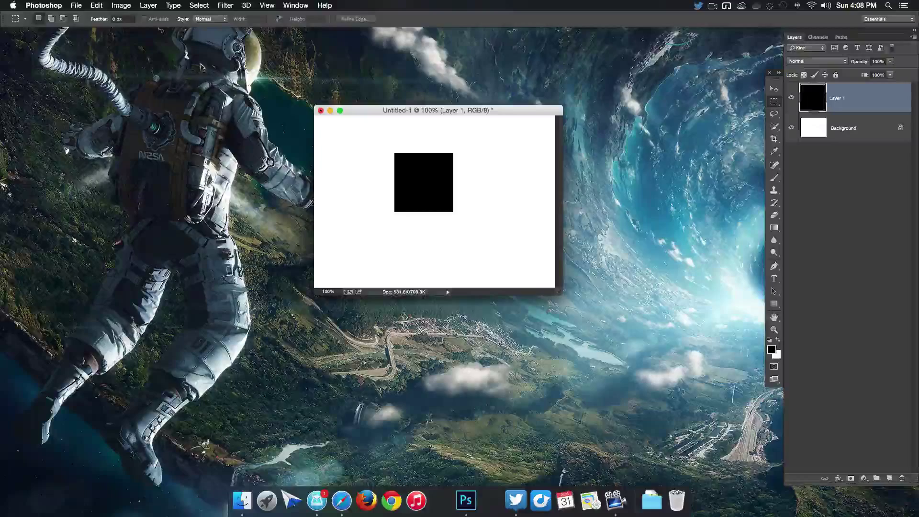
# Step: In General preferences set image interpolation to Bicubic Sharper and stop zoom resizing windows
pyautogui.click(43, 6)
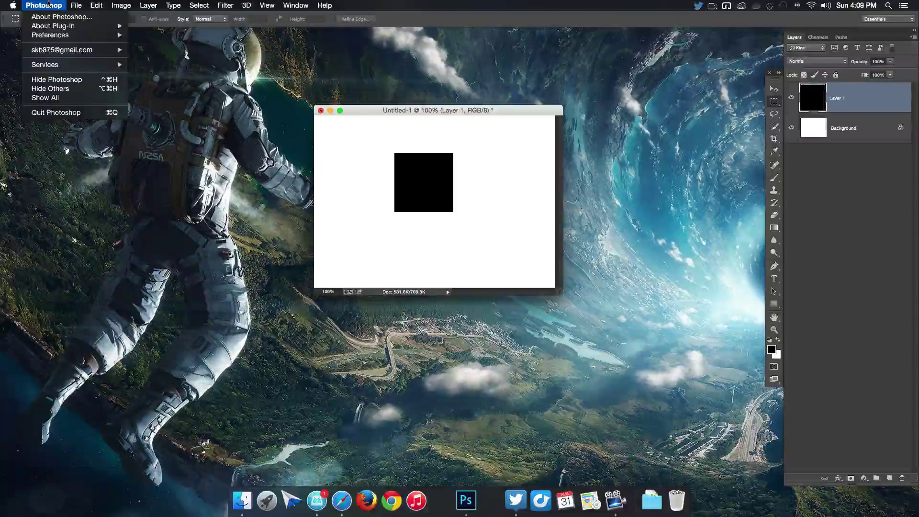
pyautogui.moveTo(53, 26)
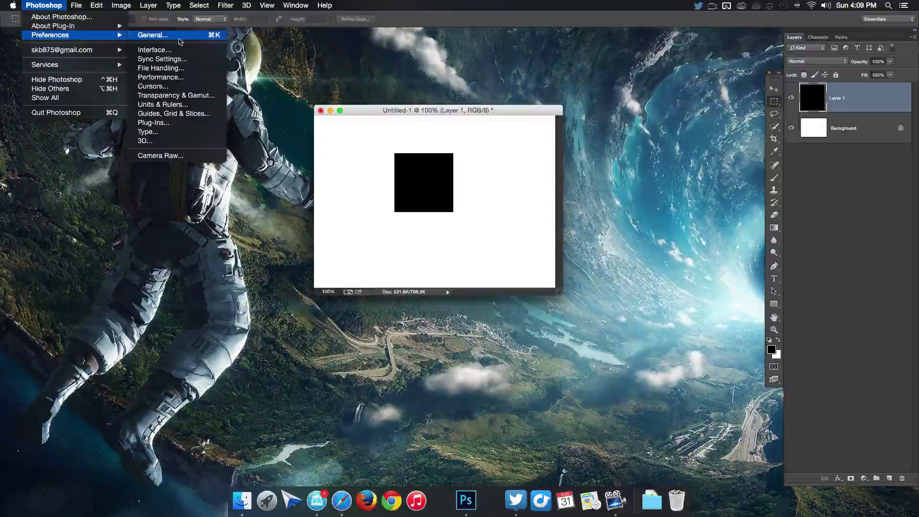
pyautogui.click(96, 6)
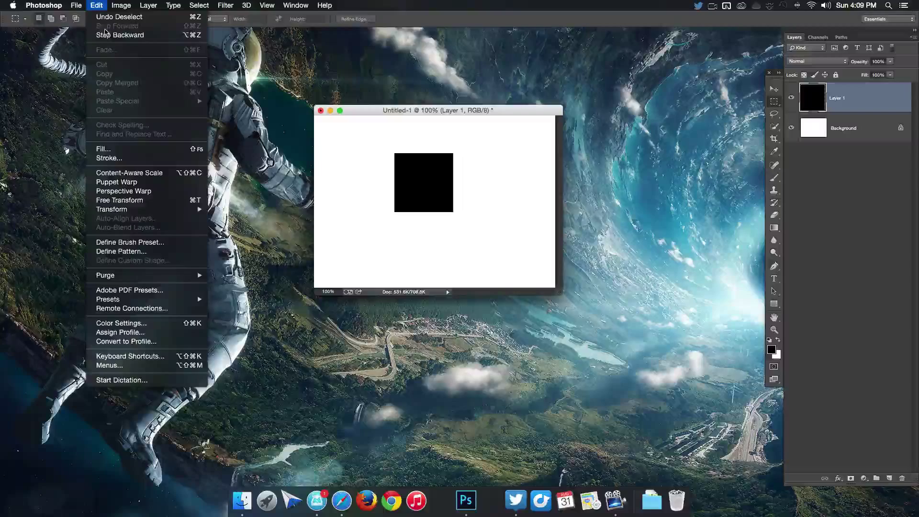
pyautogui.moveTo(129, 356)
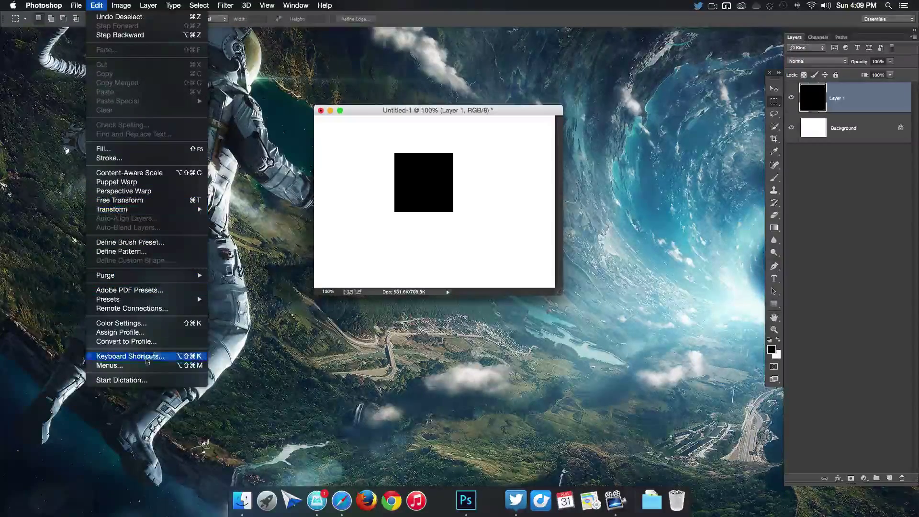
pyautogui.moveTo(121, 332)
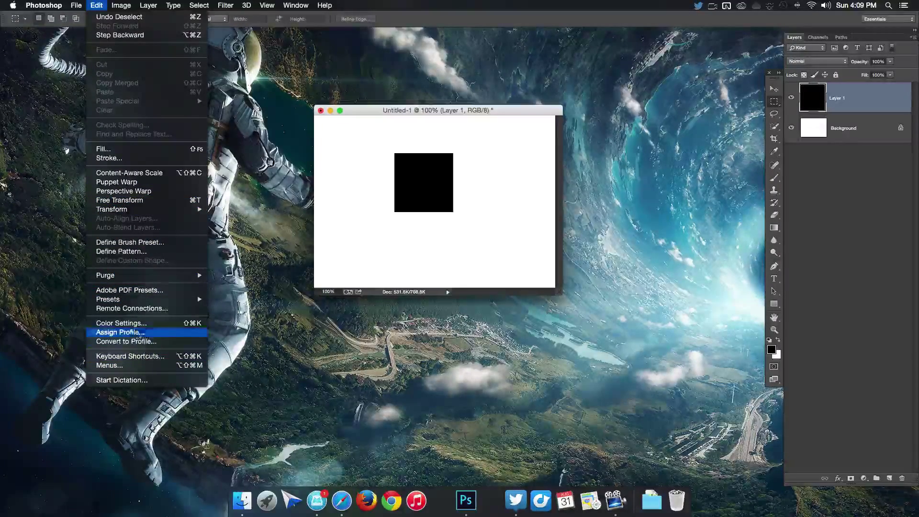
pyautogui.click(44, 6)
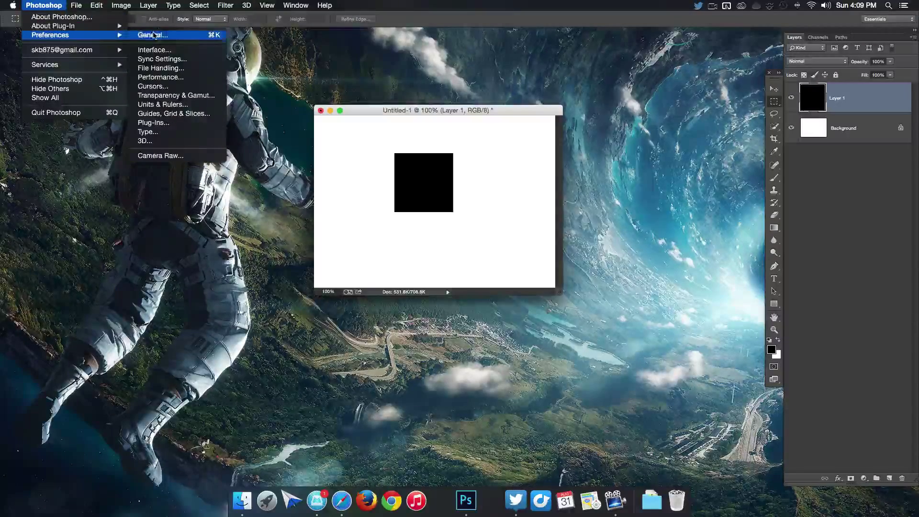
pyautogui.click(152, 34)
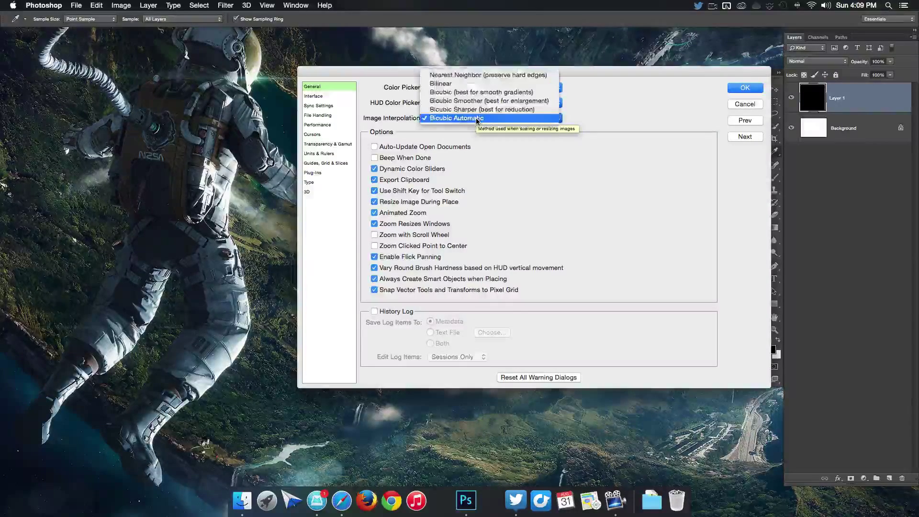
pyautogui.moveTo(489, 101)
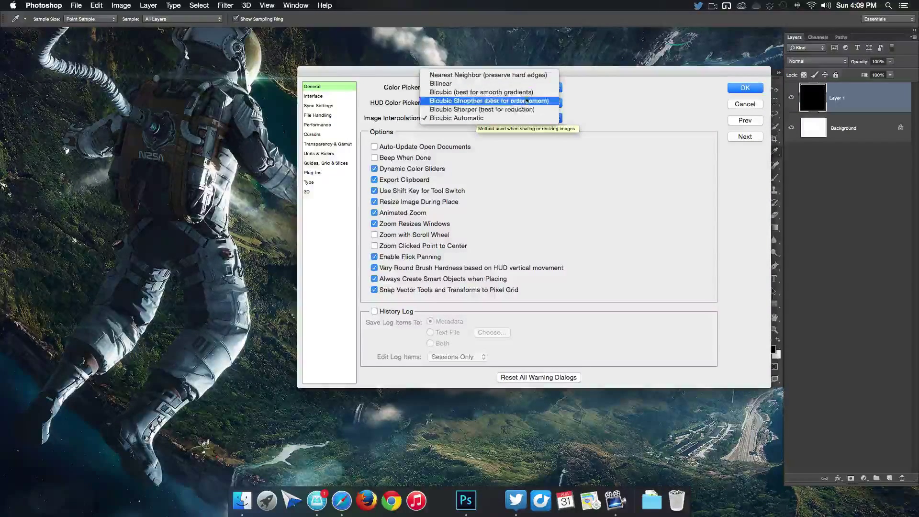
pyautogui.moveTo(482, 109)
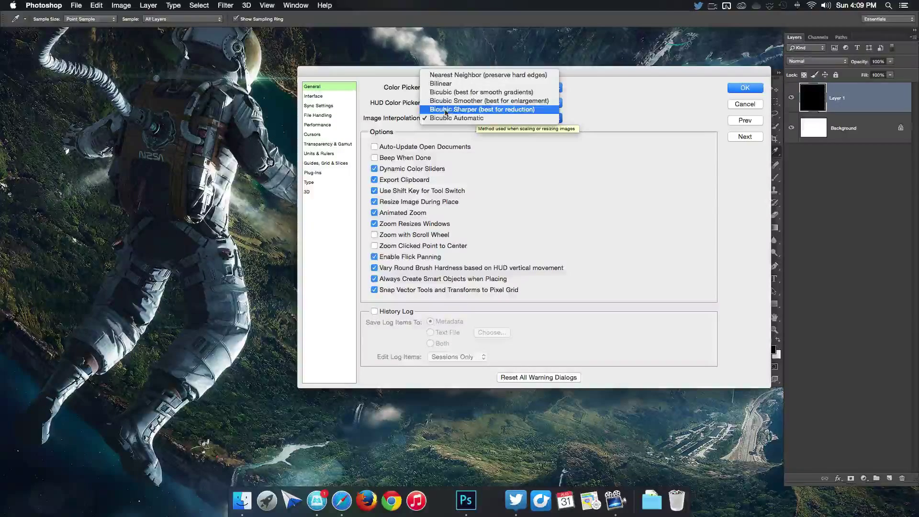
pyautogui.moveTo(495, 114)
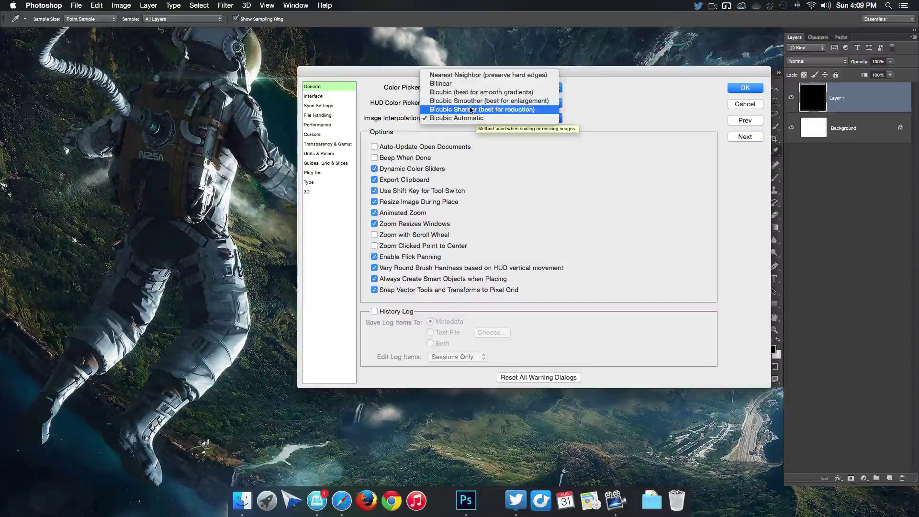
pyautogui.moveTo(468, 112)
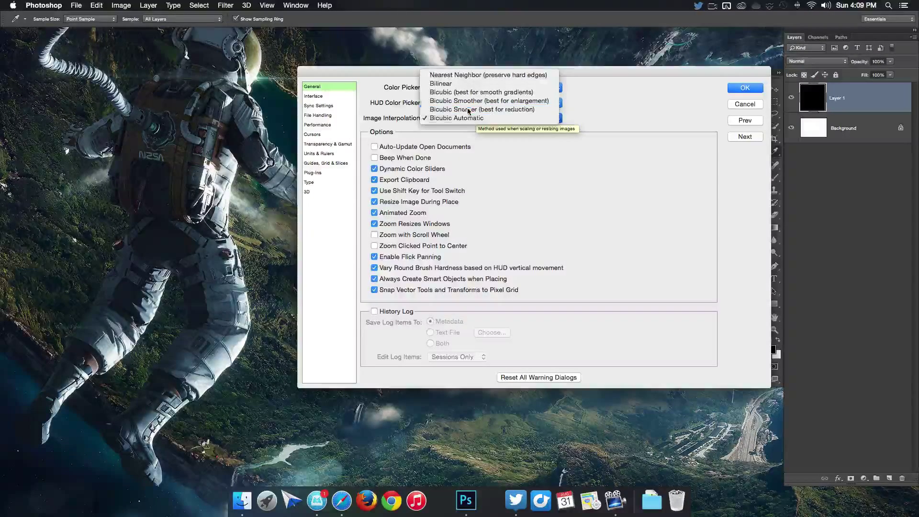
pyautogui.click(483, 109)
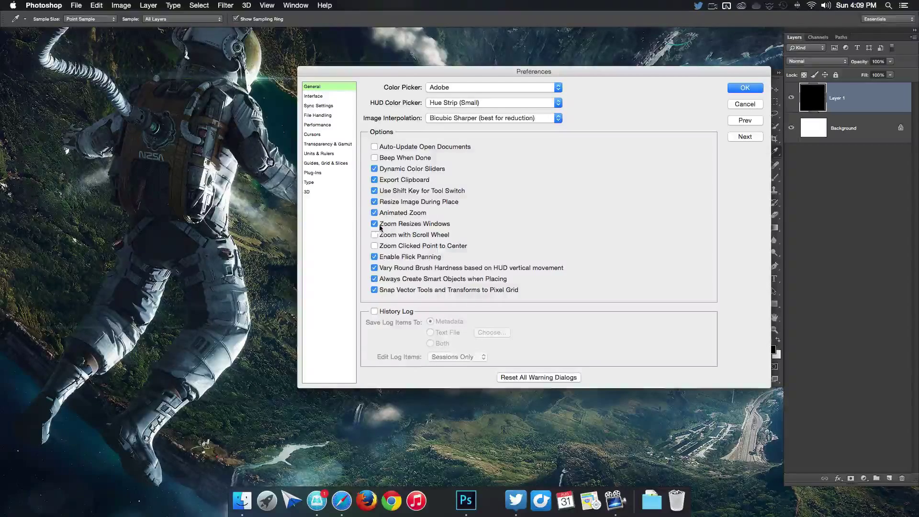
pyautogui.click(374, 223)
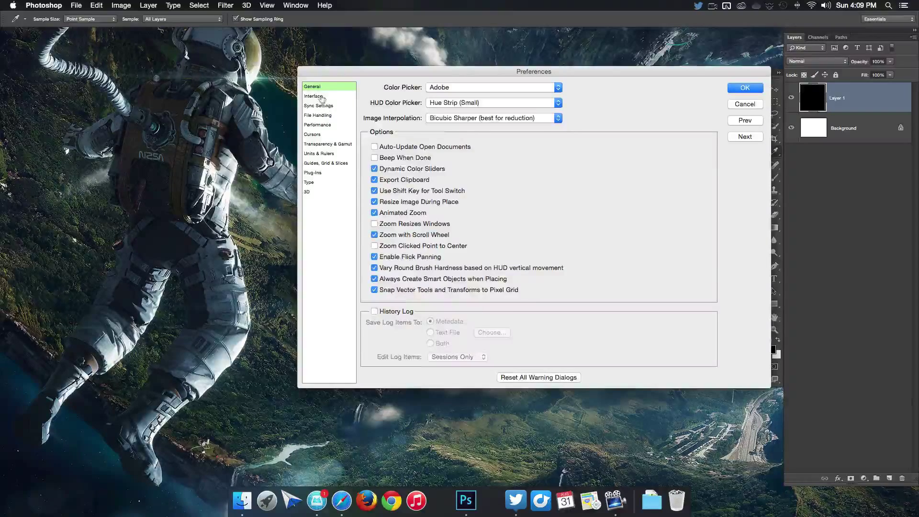
# Step: Step through the Interface, Sync Settings and File Handling pages to reach Performance
pyautogui.click(314, 96)
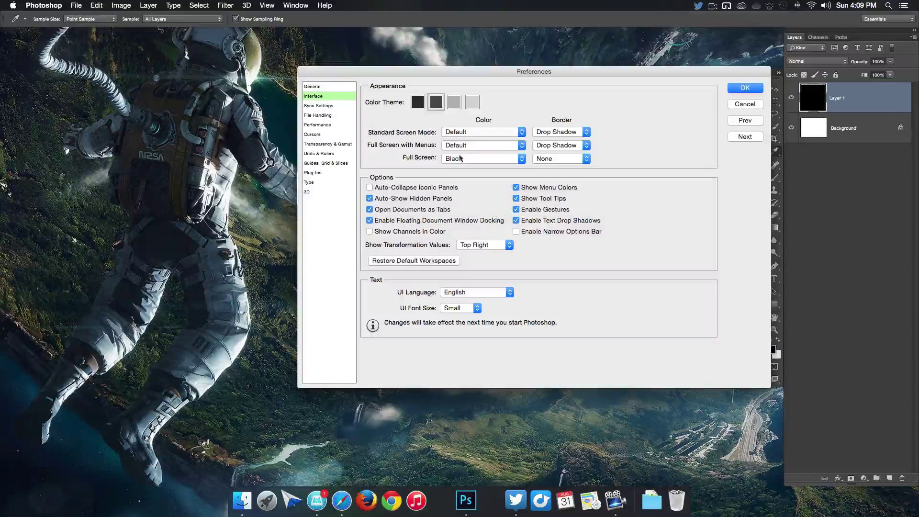
pyautogui.moveTo(466, 168)
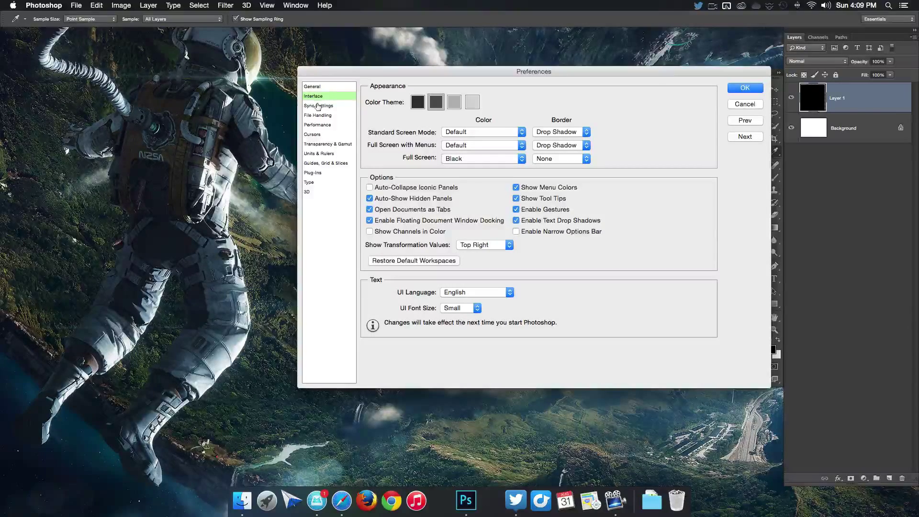
pyautogui.click(318, 105)
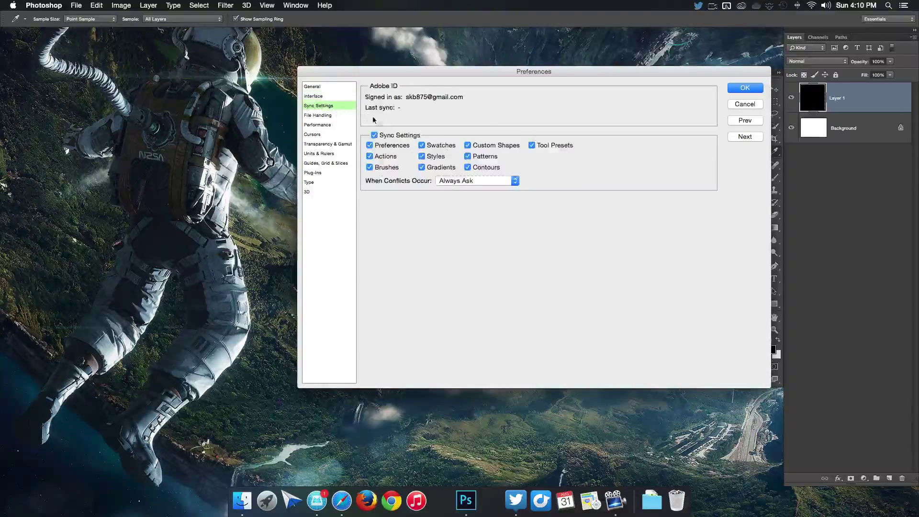
pyautogui.click(317, 115)
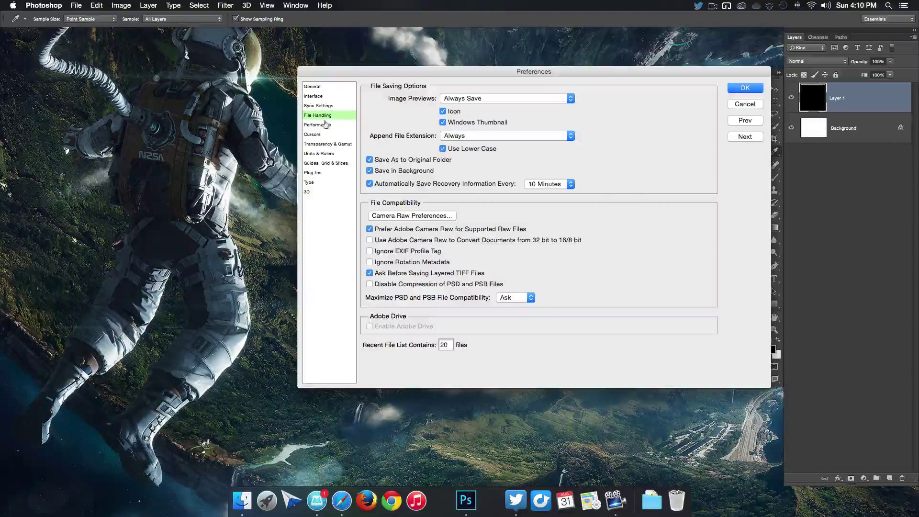
pyautogui.click(317, 124)
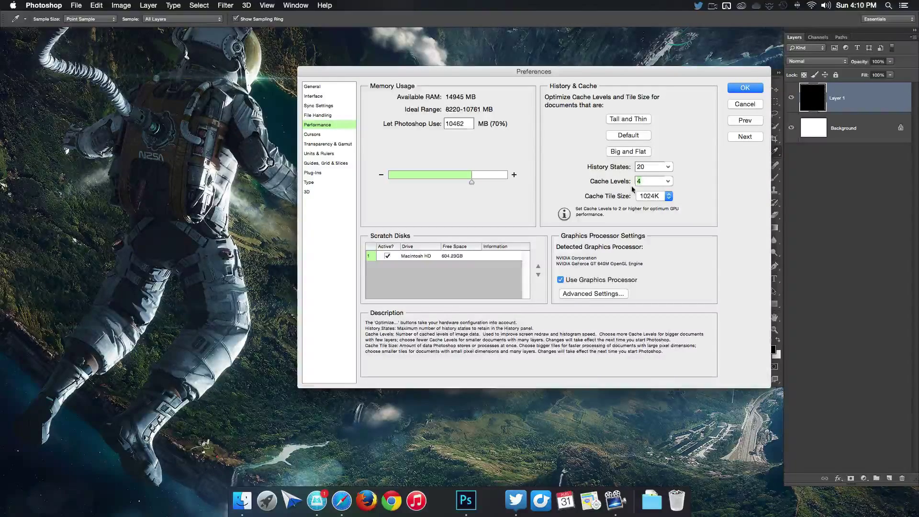
# Step: Set cache levels to 1, graphics drawing mode to Advanced and history states to 25
pyautogui.click(650, 180)
pyautogui.write('1')
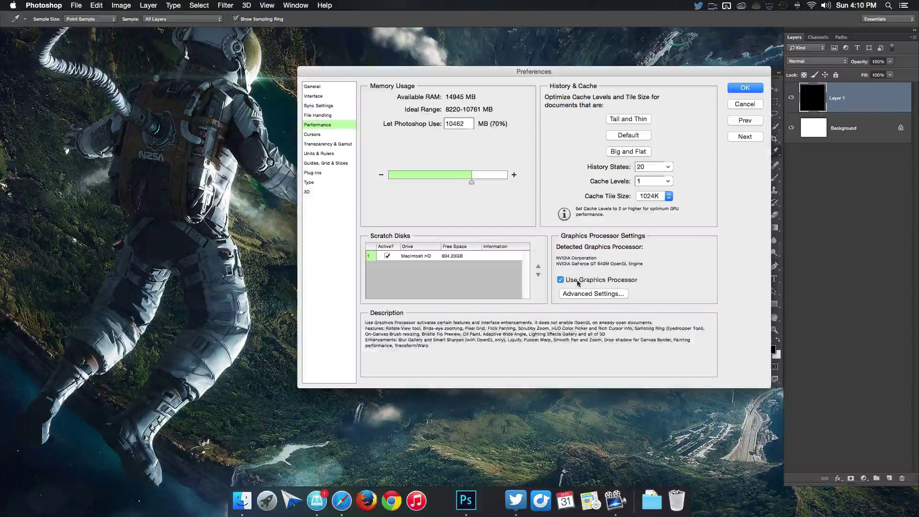
pyautogui.click(593, 294)
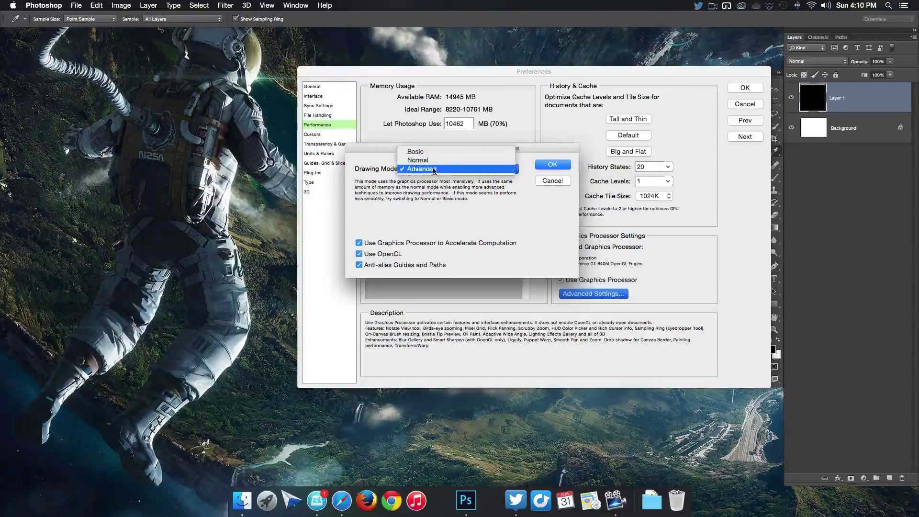
pyautogui.click(419, 168)
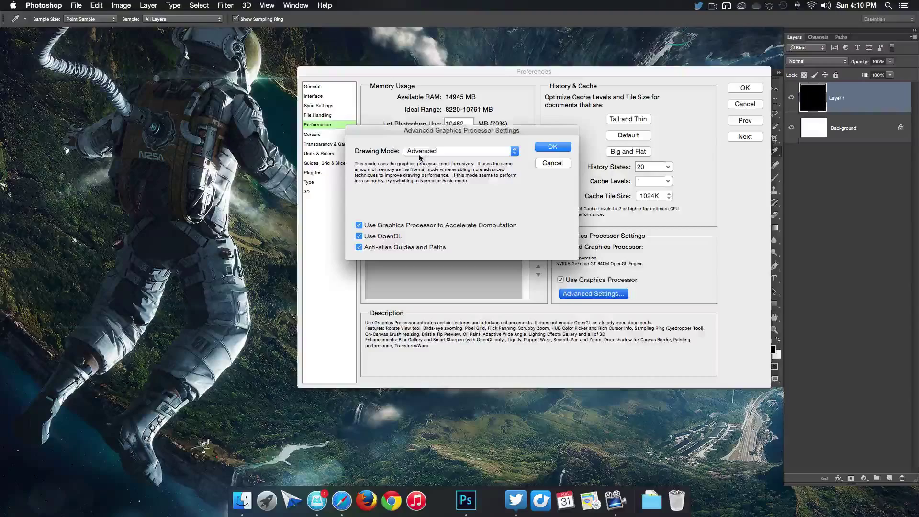
pyautogui.click(551, 147)
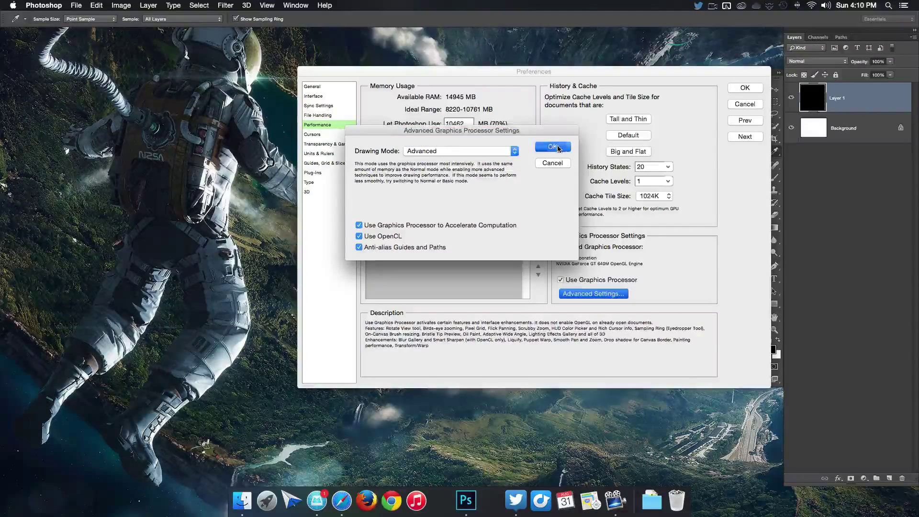
pyautogui.click(551, 147)
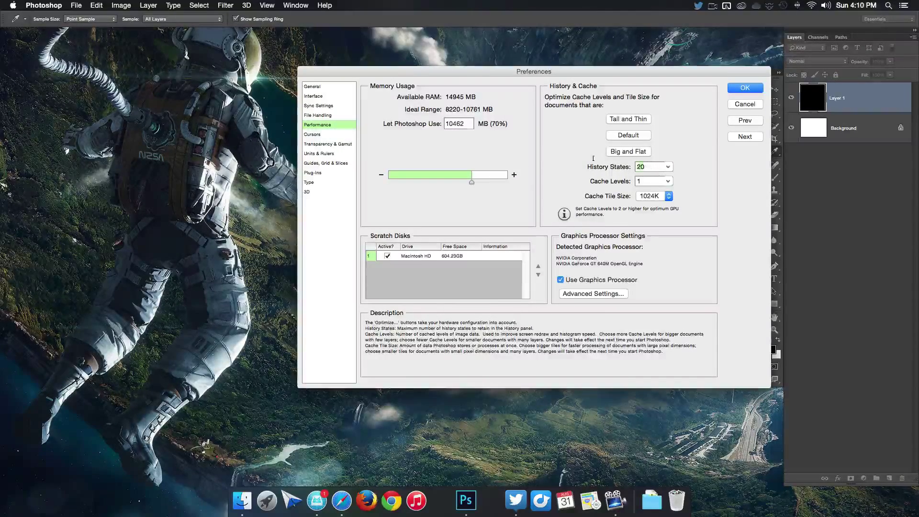
pyautogui.click(668, 163)
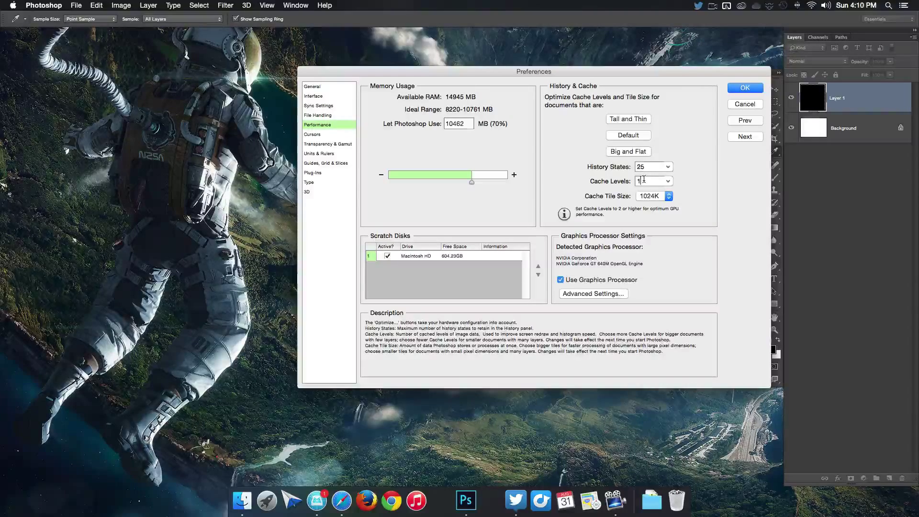
pyautogui.click(312, 134)
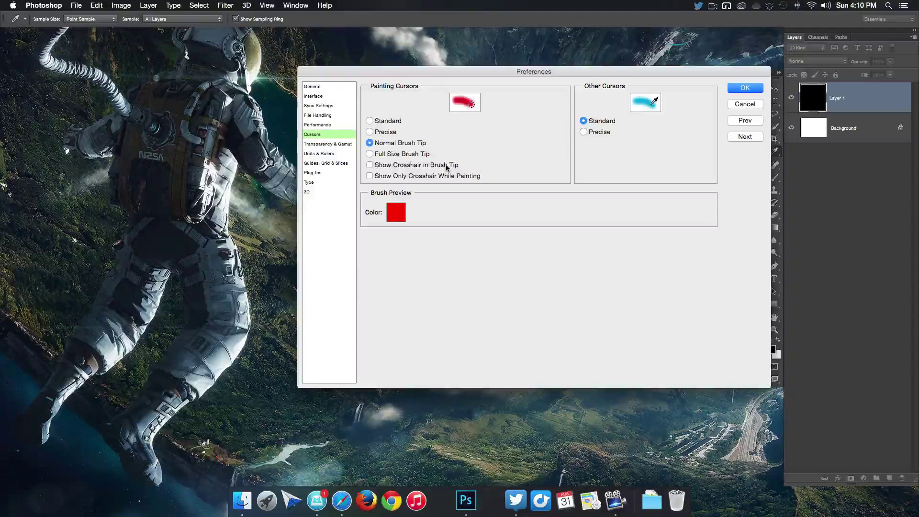
# Step: Enable Show Crosshair in Brush Tip in the Cursors preferences
pyautogui.click(370, 164)
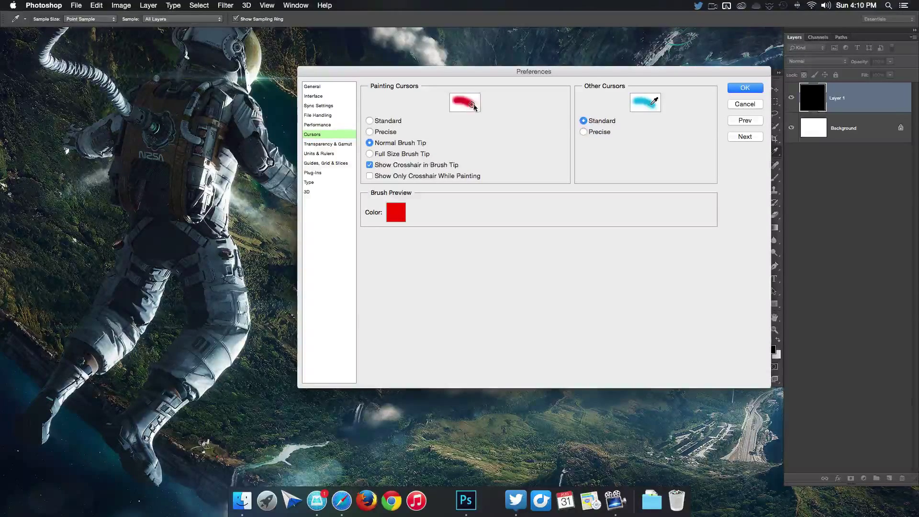
pyautogui.moveTo(508, 170)
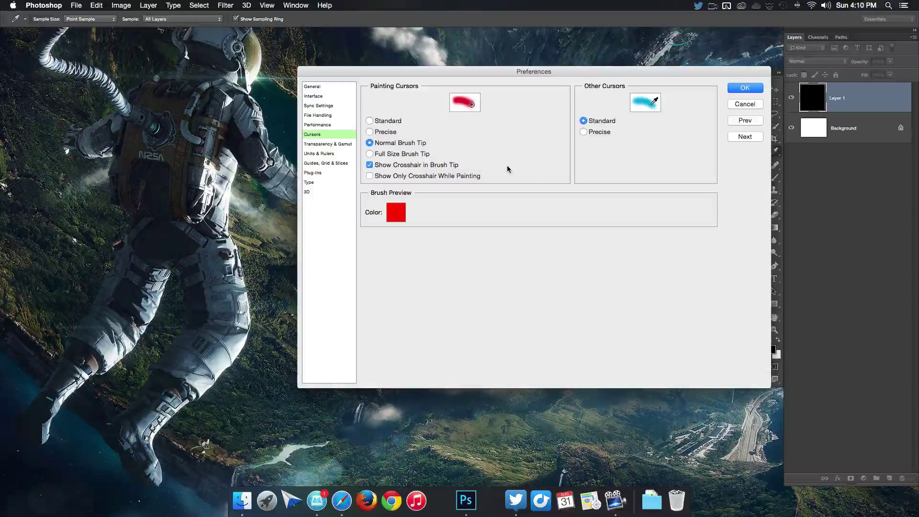
pyautogui.click(328, 144)
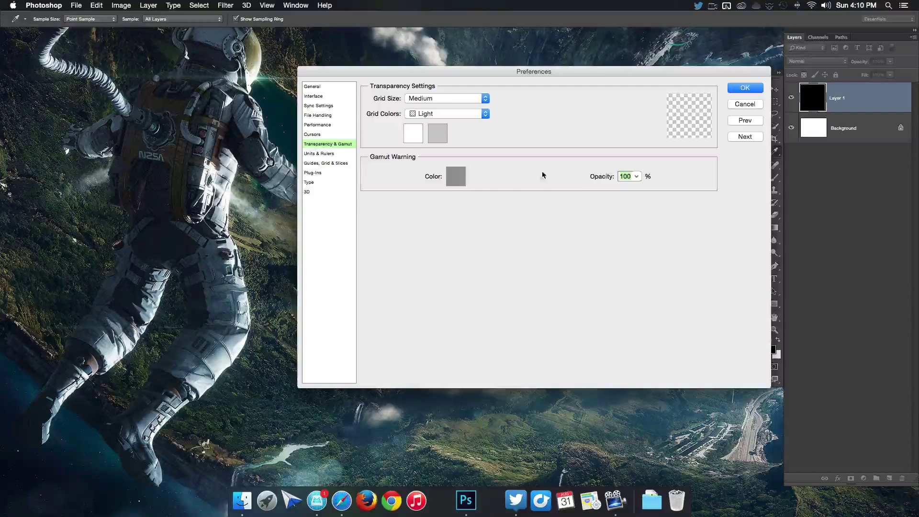
# Step: Set both ruler and type units to Pixels in Units & Rulers
pyautogui.click(319, 154)
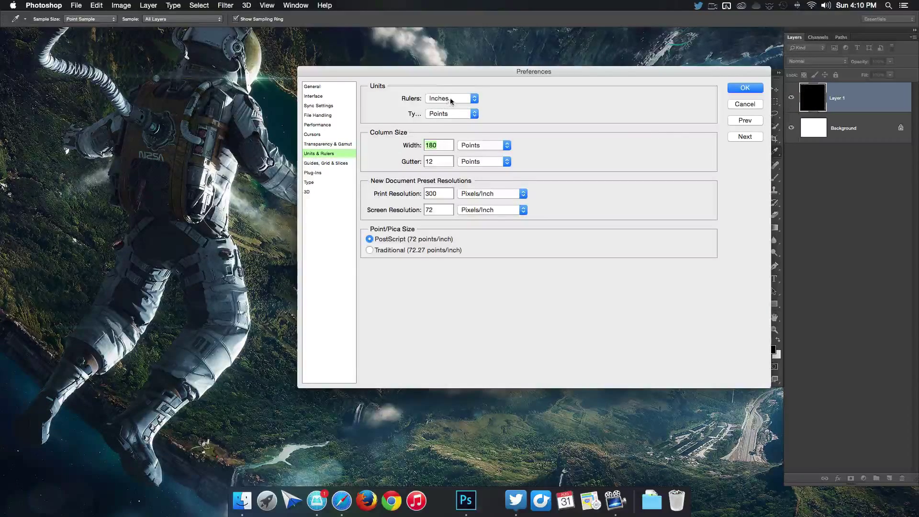
pyautogui.click(447, 97)
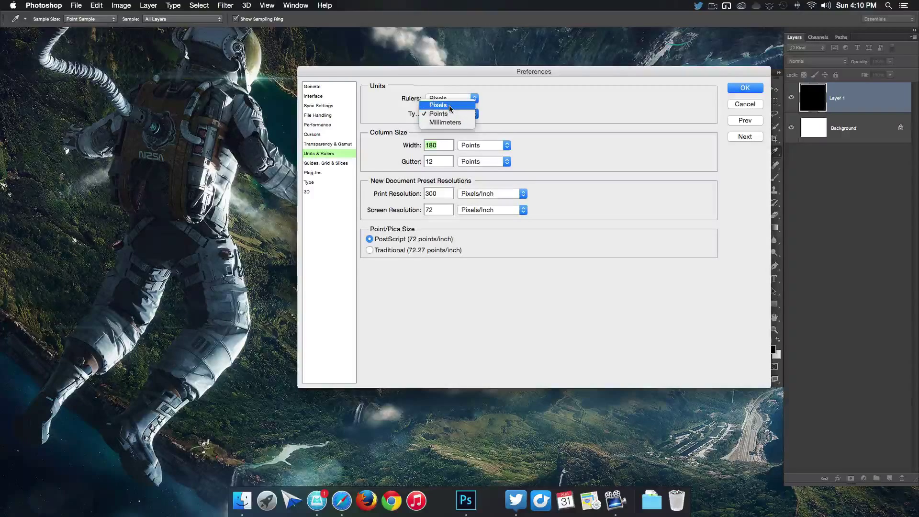
pyautogui.click(447, 106)
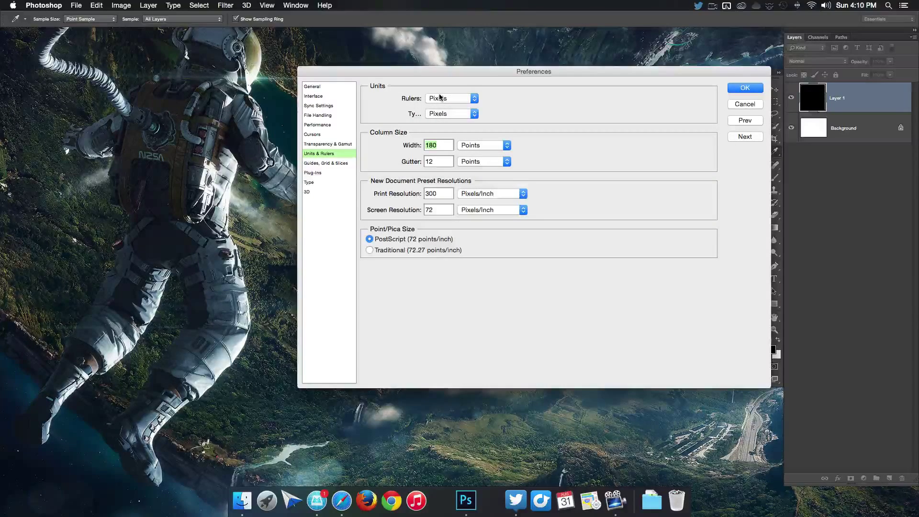
pyautogui.moveTo(448, 98)
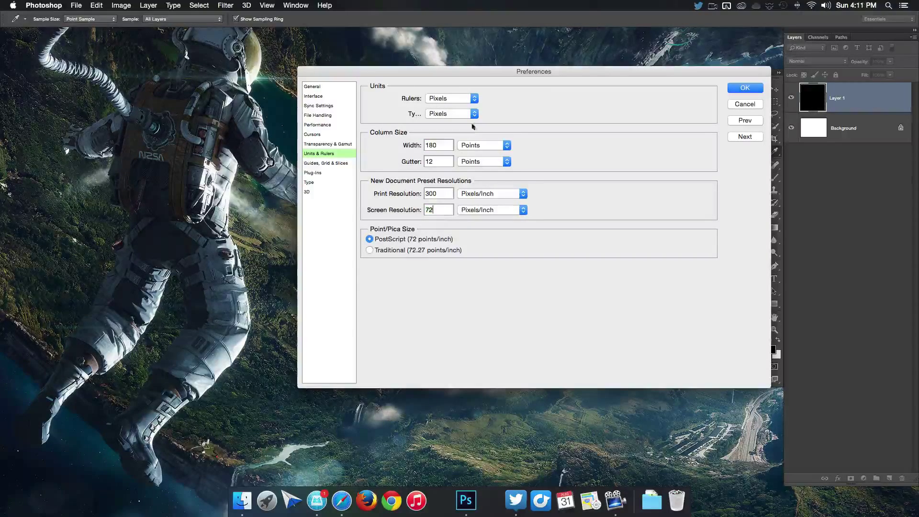
pyautogui.click(451, 97)
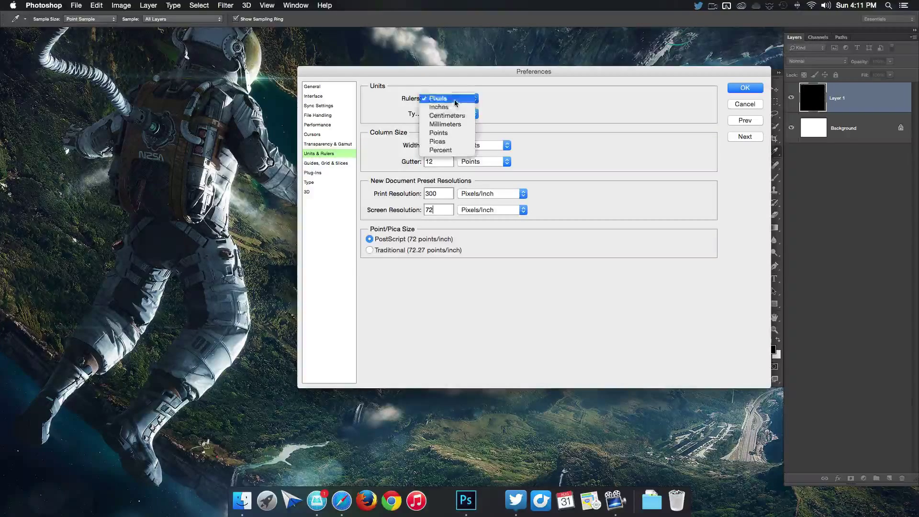
pyautogui.moveTo(437, 141)
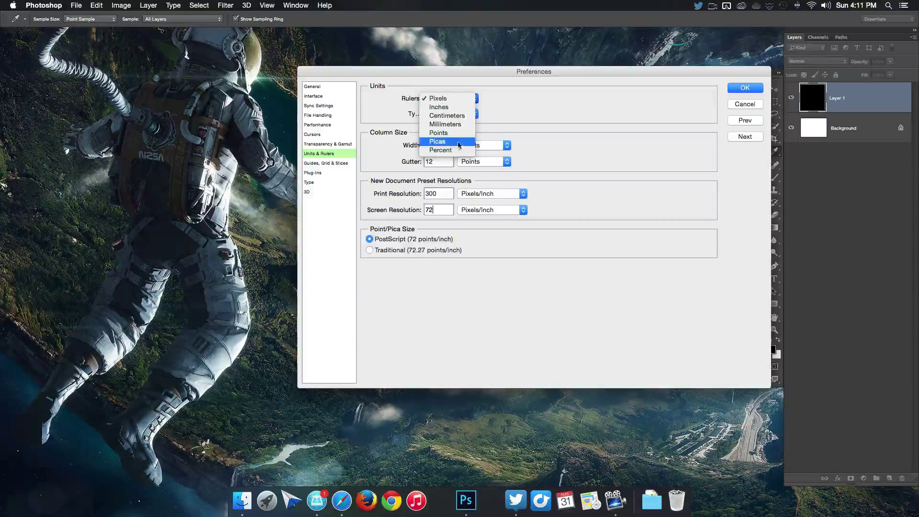
pyautogui.click(326, 163)
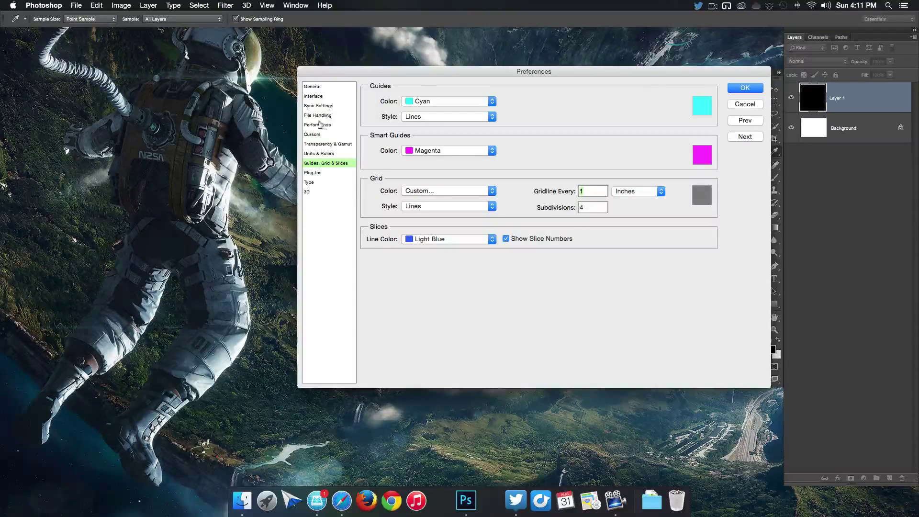
# Step: Set Image Previews to Never Save and apply all preference changes with OK
pyautogui.click(317, 115)
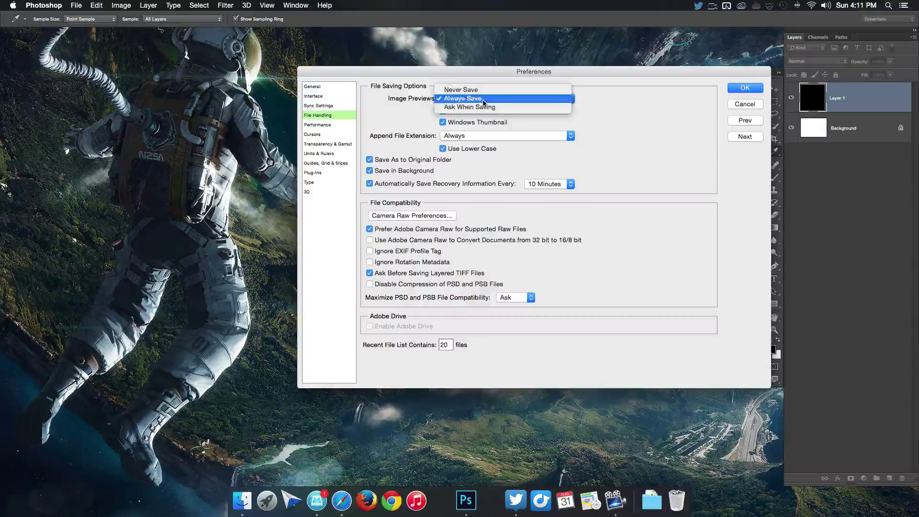
pyautogui.click(460, 89)
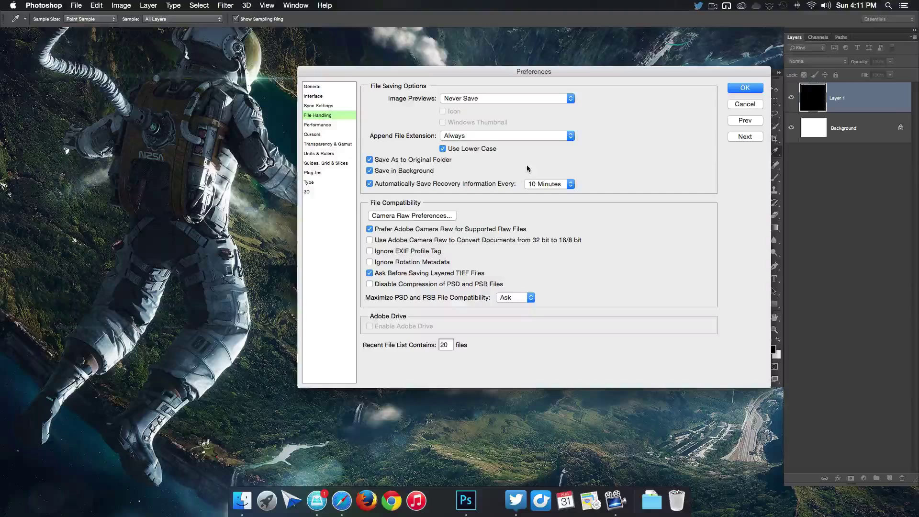
pyautogui.moveTo(343, 144)
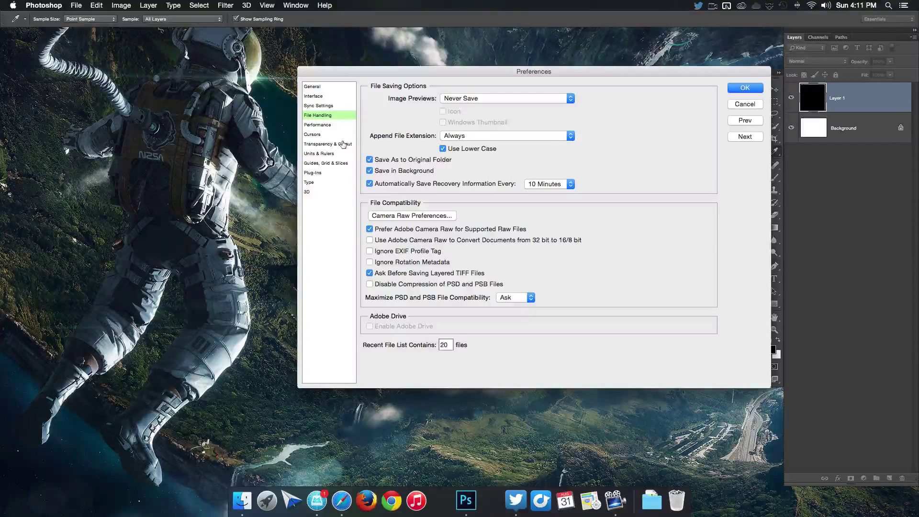
pyautogui.click(312, 134)
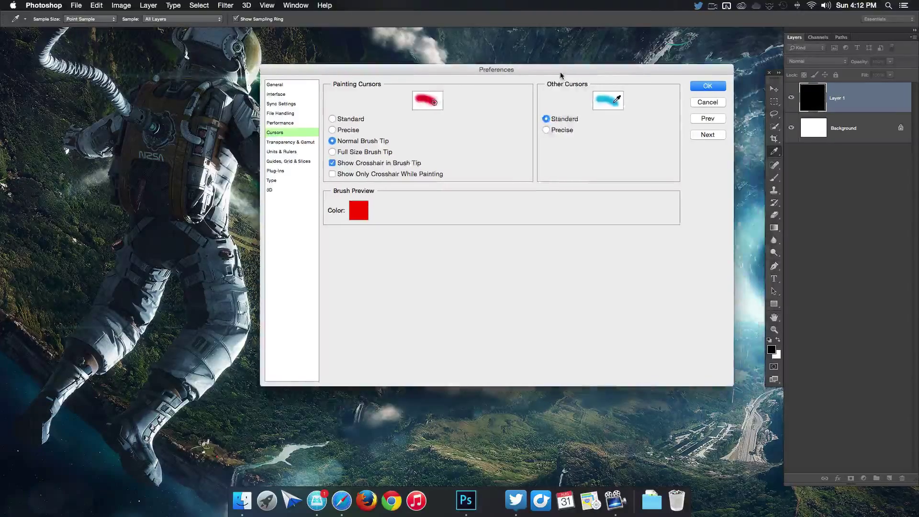
pyautogui.click(707, 85)
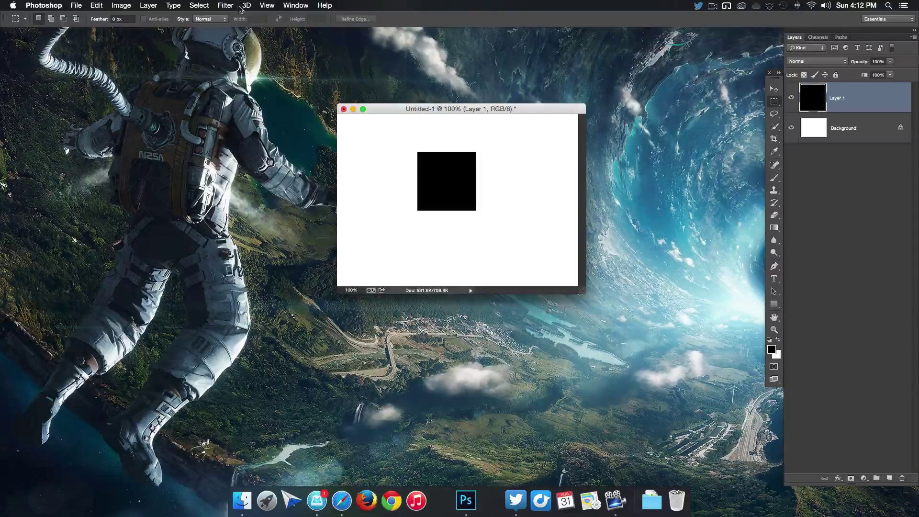
# Step: Turn on Smart Guides under View > Show and return to the test document
pyautogui.click(267, 5)
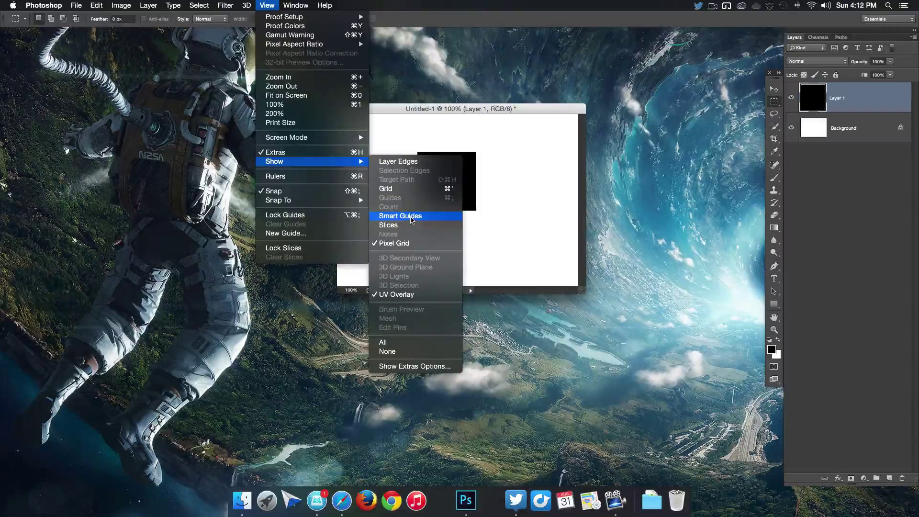
pyautogui.click(400, 215)
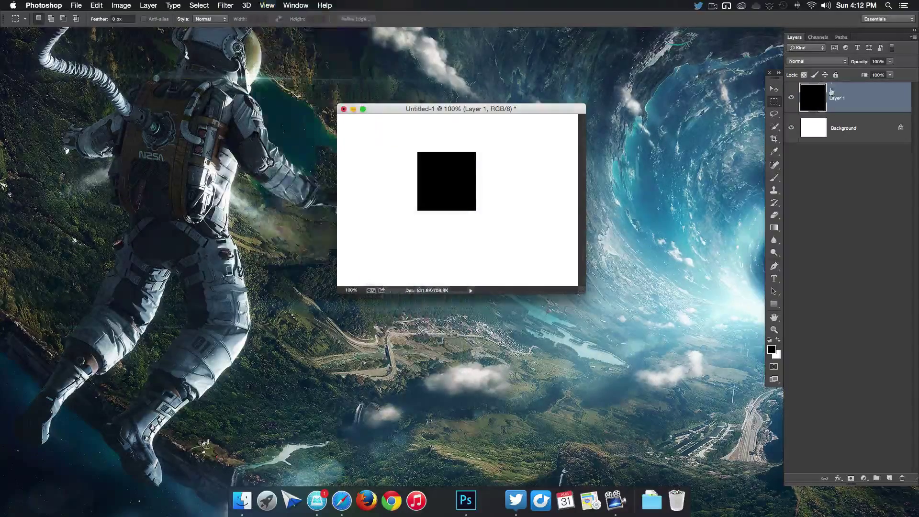
pyautogui.click(773, 88)
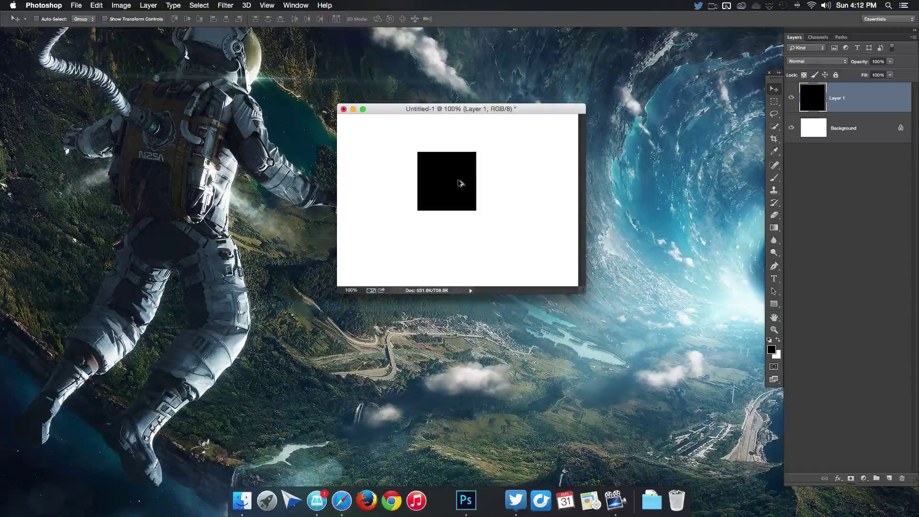